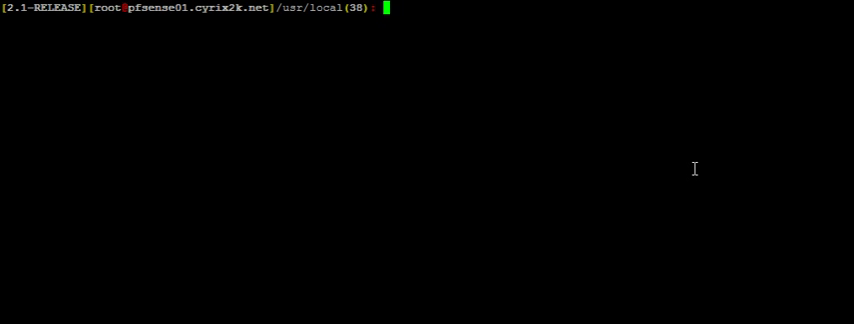
{"action": "type", "text": "/etc/rc.conf_mount_r"}
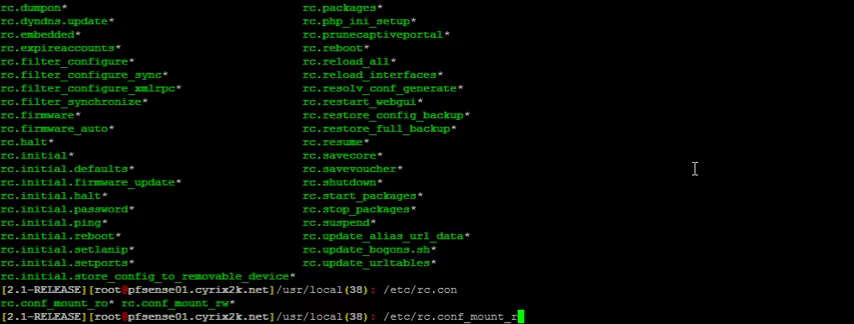
{"action": "type", "text": "w"}
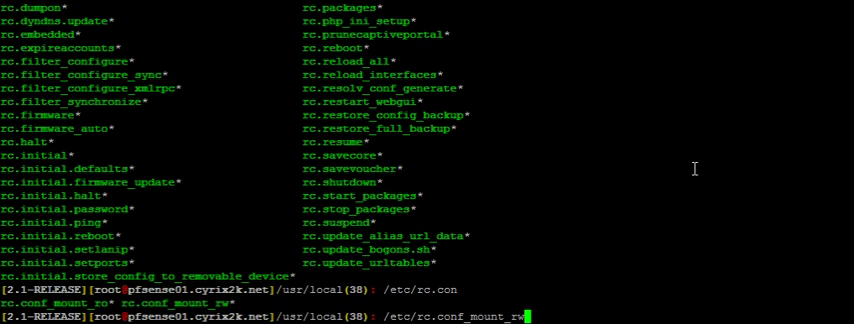
{"action": "scroll", "scroll_direction": "down", "scroll_amount": 3}
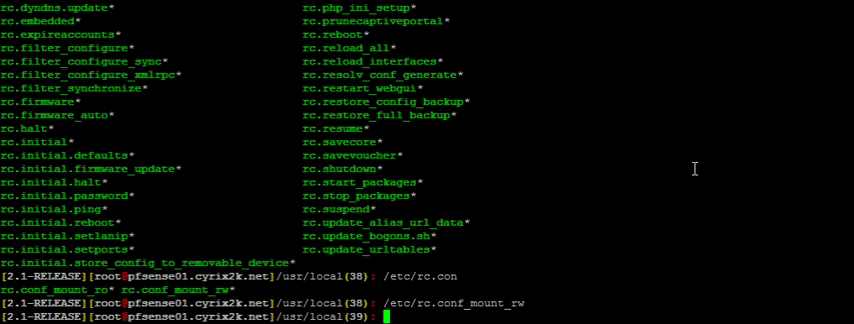
{"action": "type", "text": "fetch"}
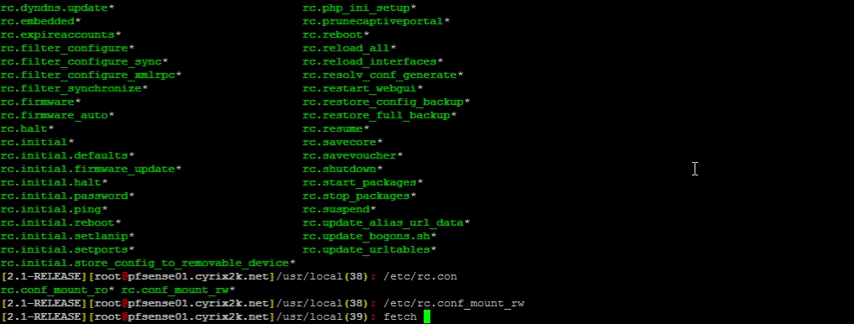
{"action": "type", "text": "-o /"}
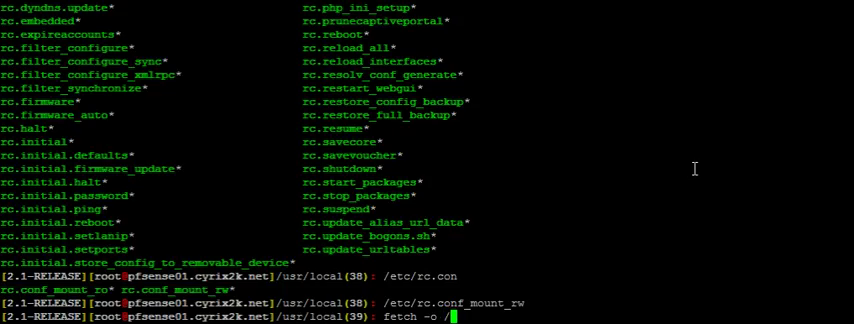
{"action": "type", "text": "usr"}
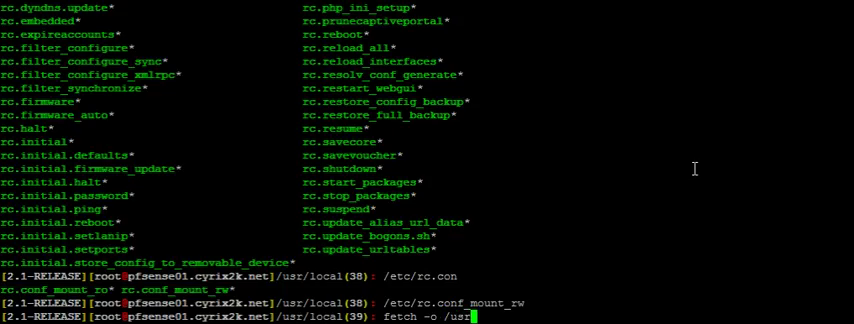
{"action": "type", "text": "local"}
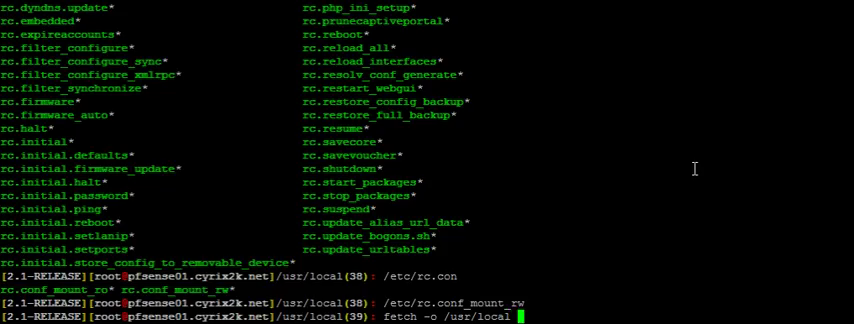
{"action": "type", "text": "https"}
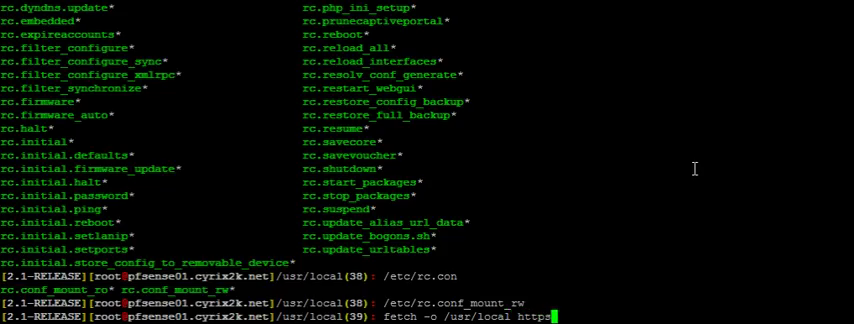
{"action": "type", "text": "/"}
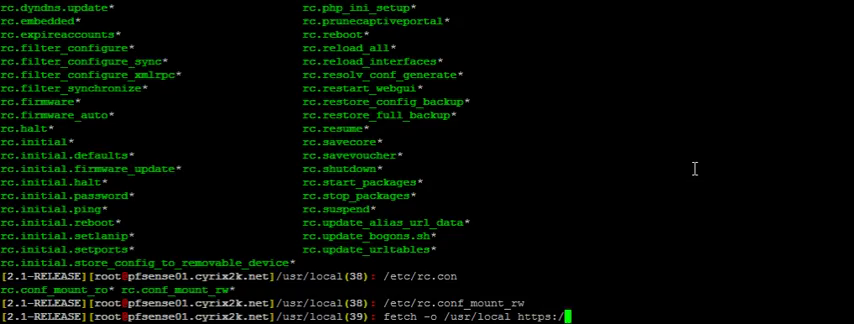
{"action": "type", "text": "/"}
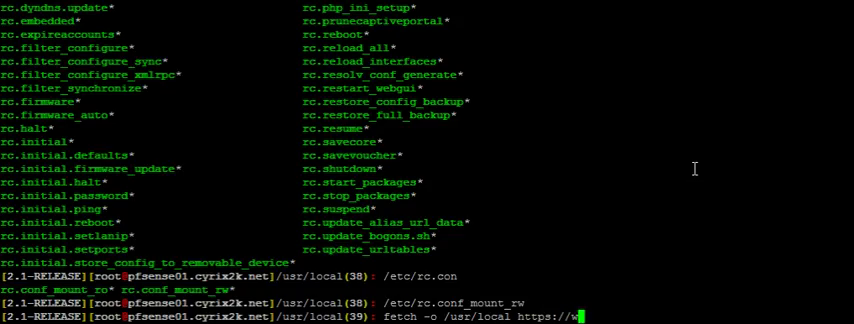
{"action": "type", "text": "www.hexhound.co"}
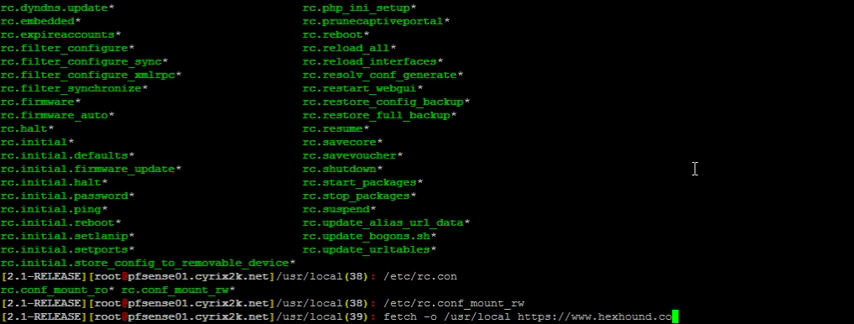
{"action": "type", "text": "/file"}
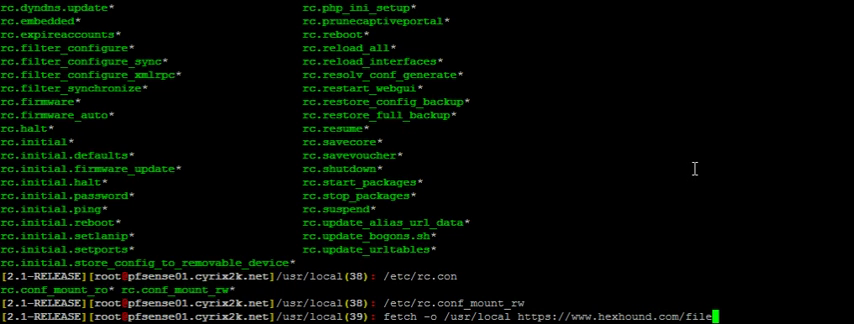
{"action": "type", "text": "s/fa"}
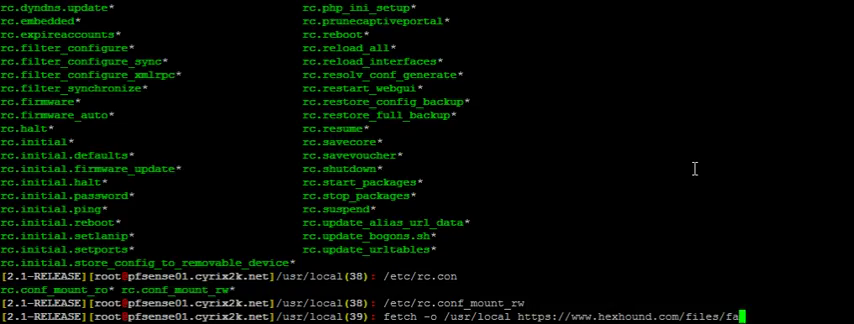
{"action": "type", "text": "nctrl"}
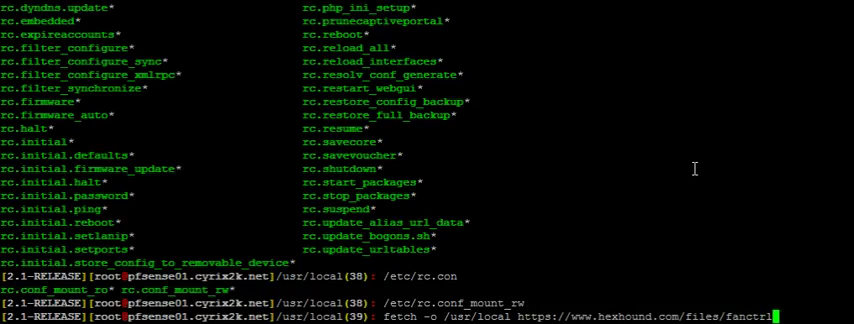
{"action": "type", "text": "-new.zip"}
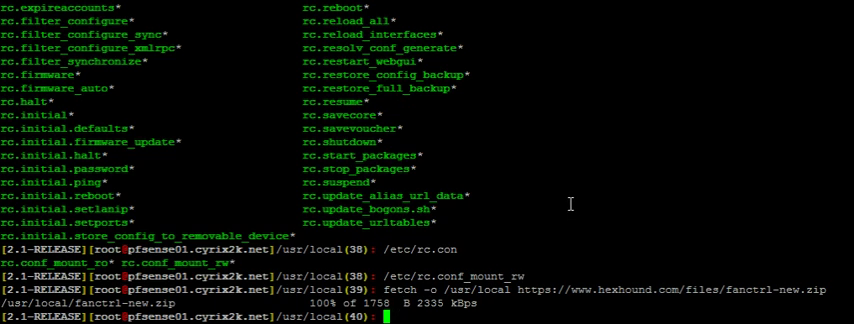
{"action": "type", "text": "cd /"}
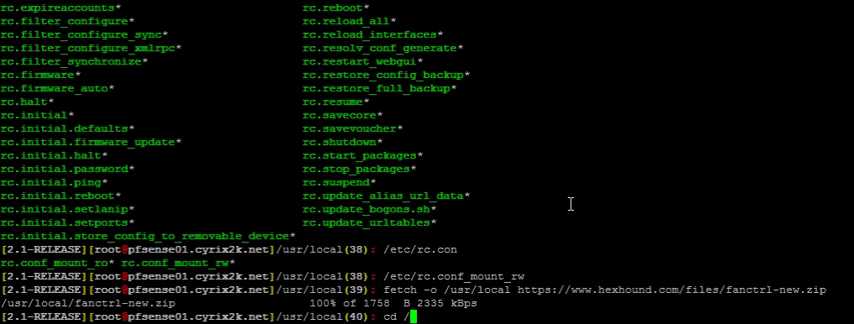
{"action": "type", "text": "usr/local"}
{"action": "type", "text": "ls"}
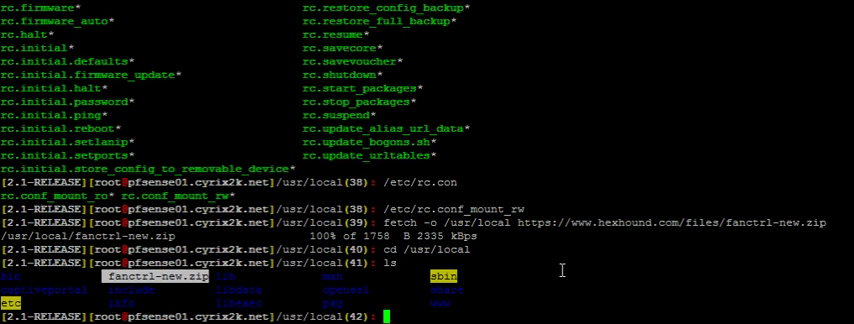
{"action": "mouse_move", "coordinate": [612, 235]}
{"action": "type", "text": "tar "}
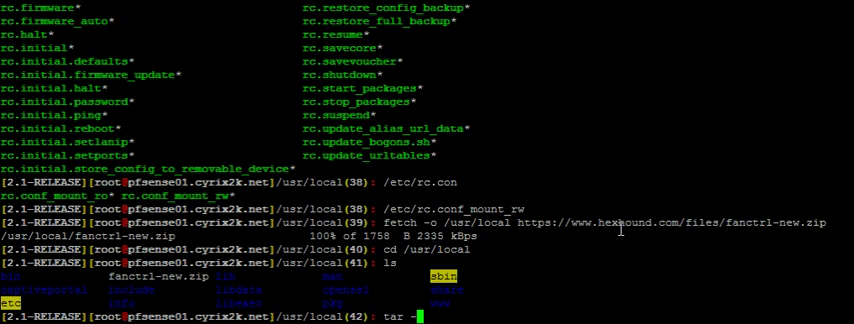
{"action": "type", "text": "-xzf"}
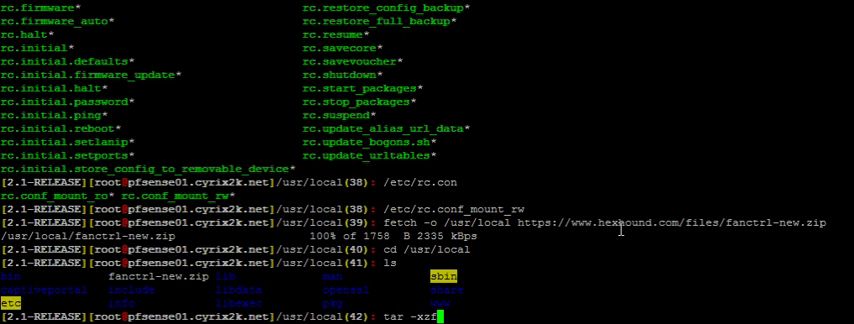
{"action": "type", "text": "fanctrl-new.zip"}
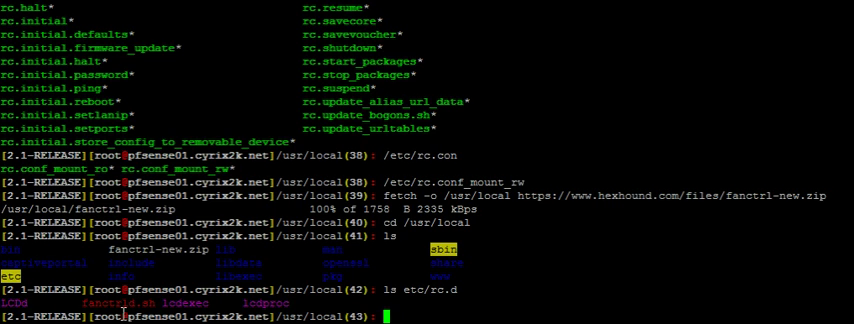
{"action": "mouse_move", "coordinate": [107, 299]}
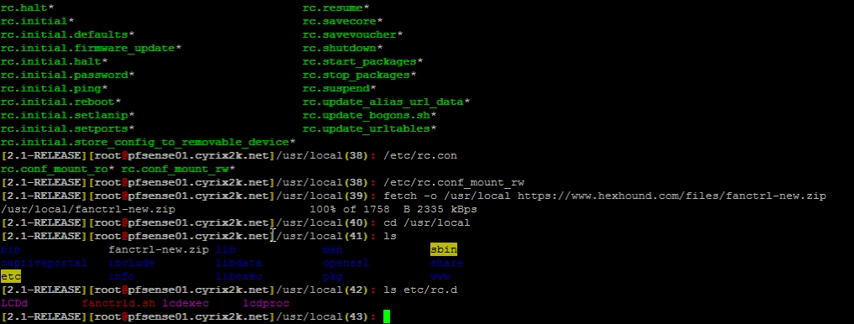
{"action": "mouse_move", "coordinate": [270, 246]}
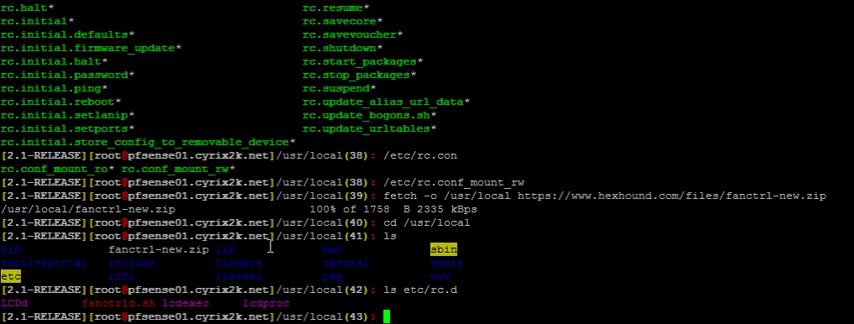
{"action": "mouse_move", "coordinate": [405, 305]}
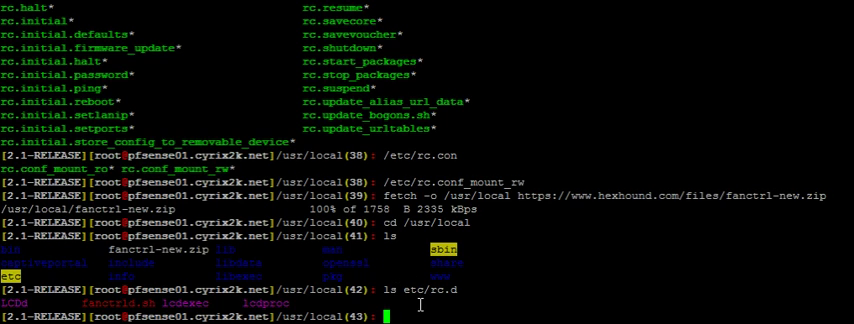
{"action": "mouse_move", "coordinate": [587, 164]}
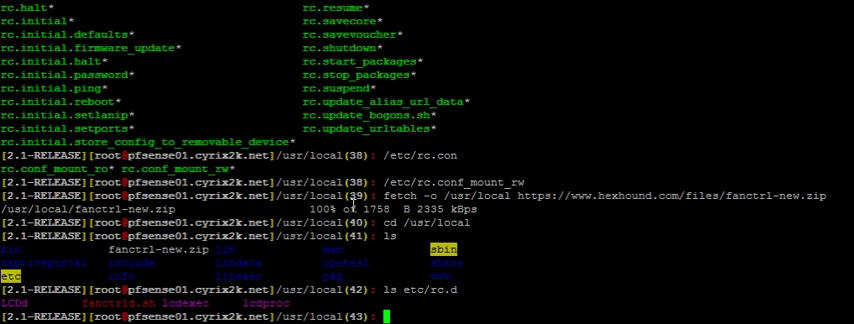
{"action": "type", "text": "rouch"}
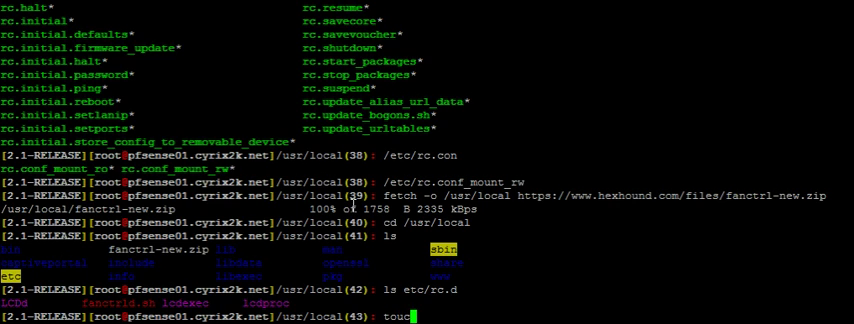
{"action": "type", "text": "\" \""}
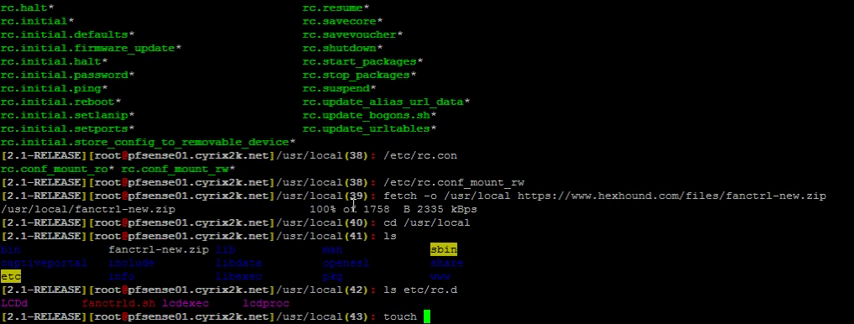
{"action": "type", "text": "/etc/"}
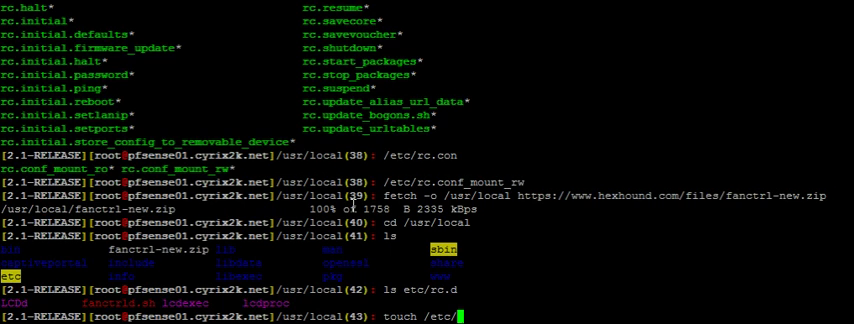
{"action": "type", "text": "rc."}
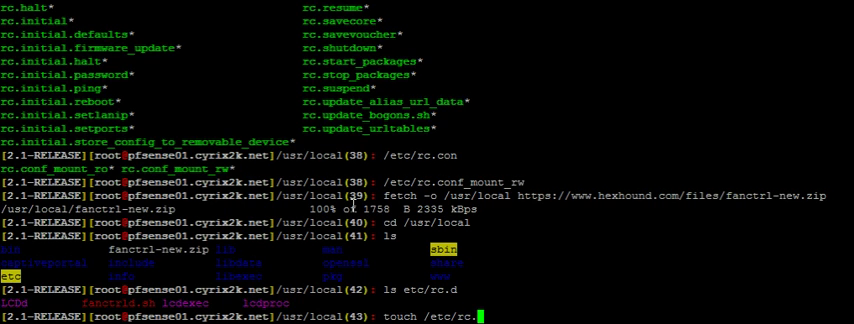
{"action": "type", "text": "conf.local"}
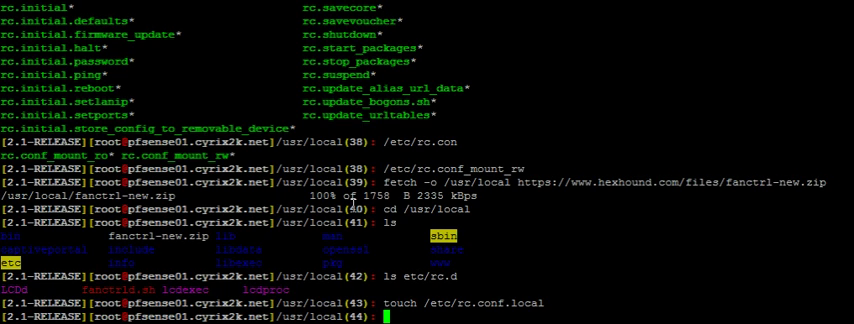
{"action": "type", "text": "vi"}
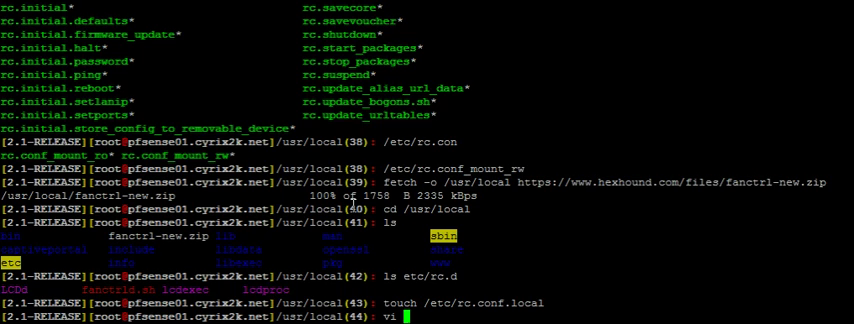
{"action": "type", "text": "/etc/rc"}
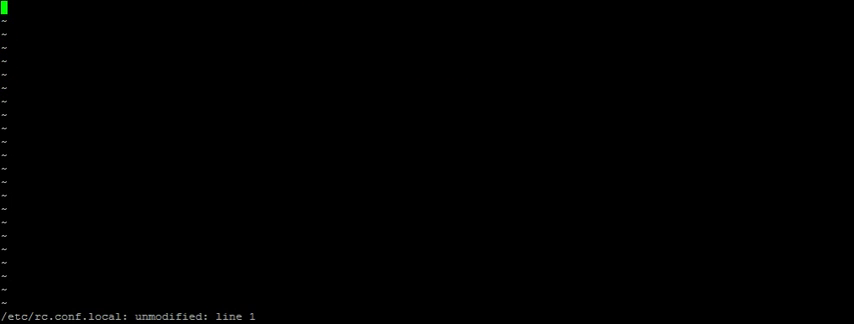
{"action": "mouse_move", "coordinate": [300, 294]}
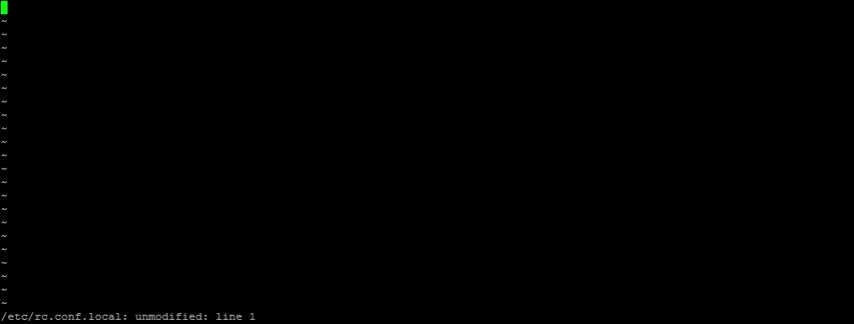
{"action": "mouse_move", "coordinate": [300, 159]}
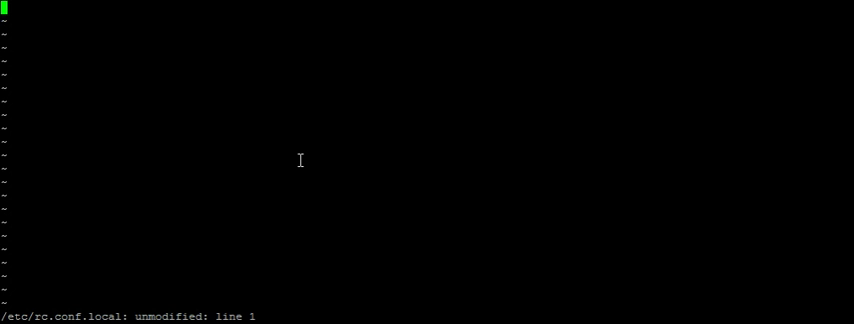
{"action": "mouse_move", "coordinate": [304, 108]}
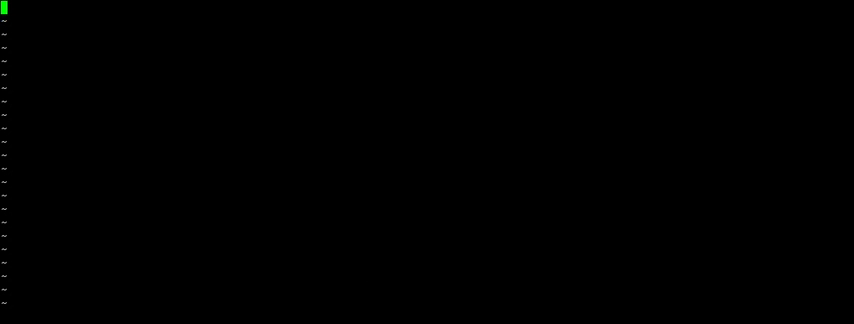
{"action": "type", "text": "fanctrl"}
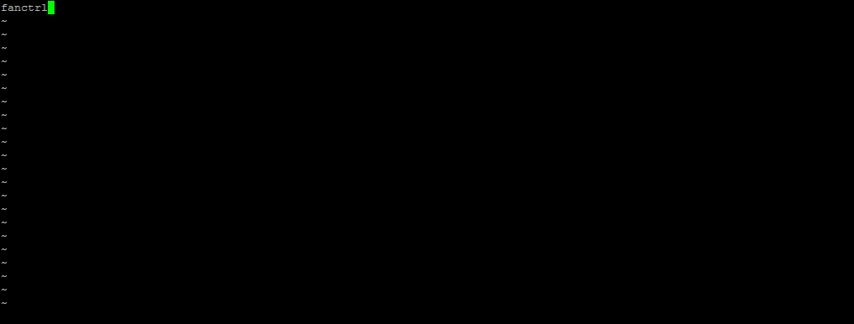
{"action": "type", "text": "d"}
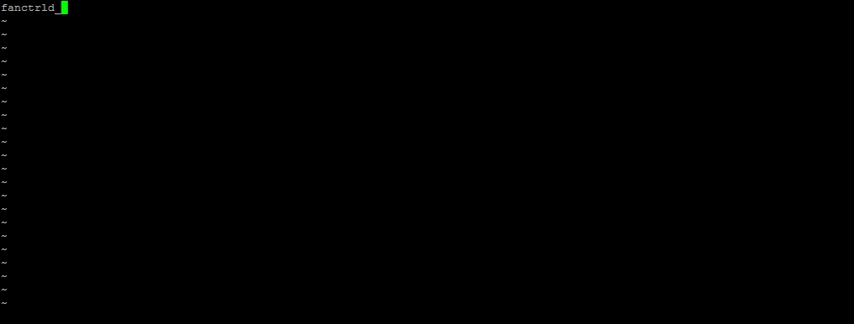
{"action": "type", "text": "_enable"}
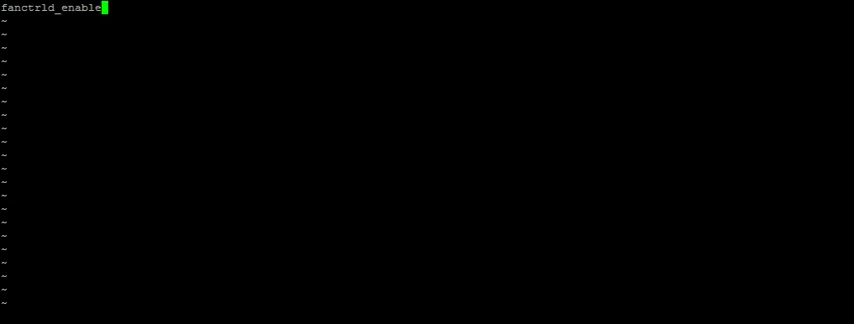
{"action": "type", "text": "=\"Y"}
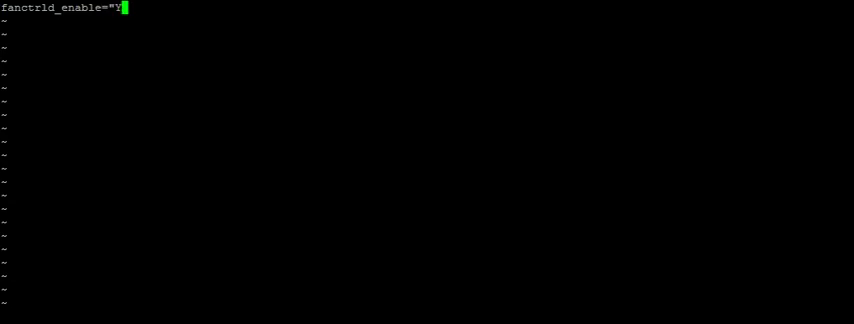
{"action": "type", "text": "ES\""}
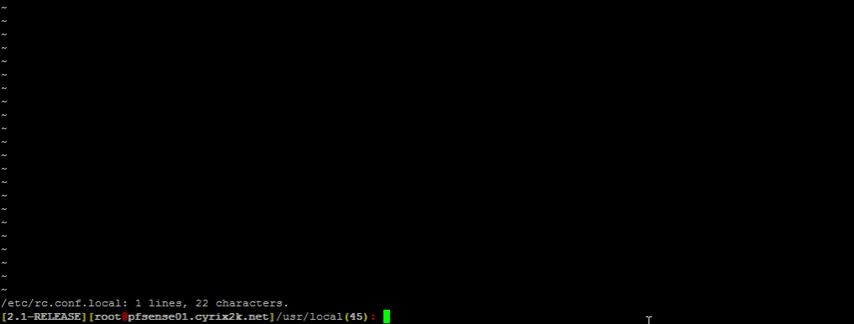
{"action": "type", "text": "/usr/"}
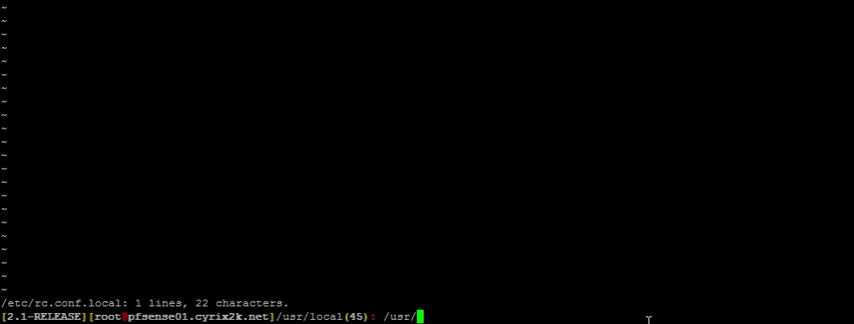
{"action": "type", "text": "local/"}
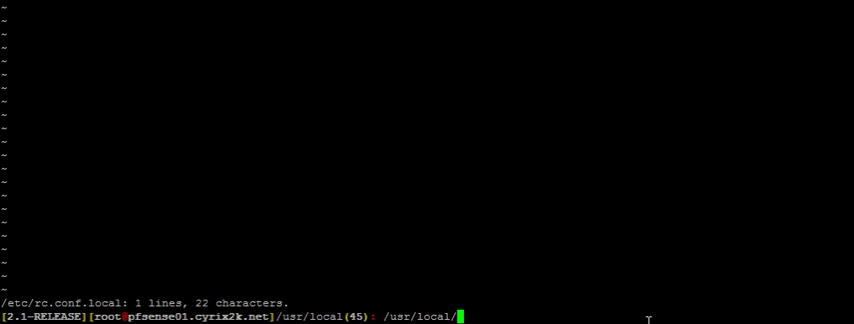
{"action": "type", "text": "etc/"}
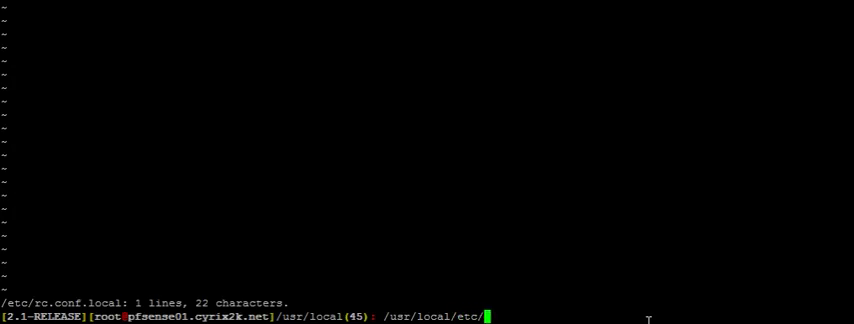
{"action": "type", "text": "rc.d/f"}
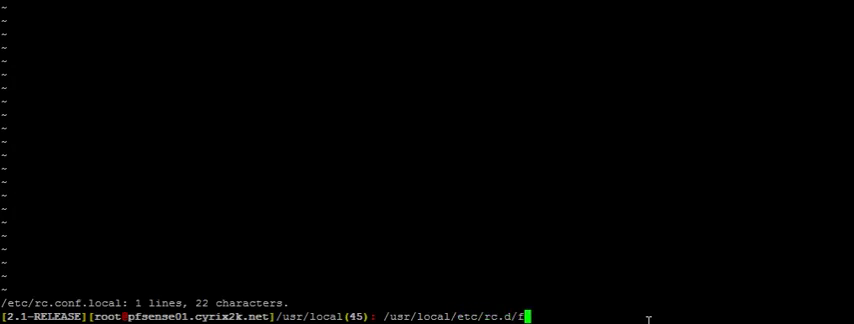
{"action": "type", "text": "anctrld.sh"}
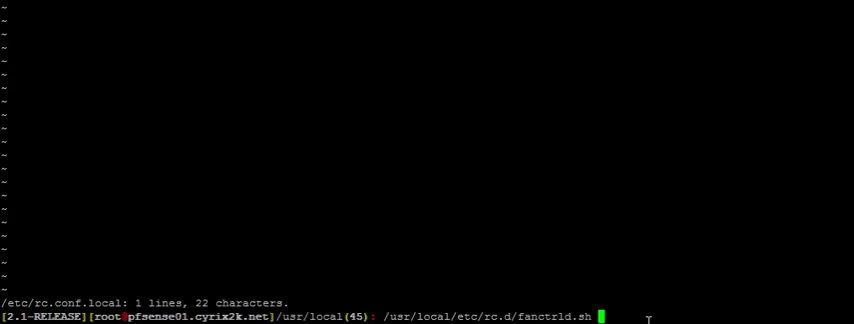
{"action": "type", "text": "start"}
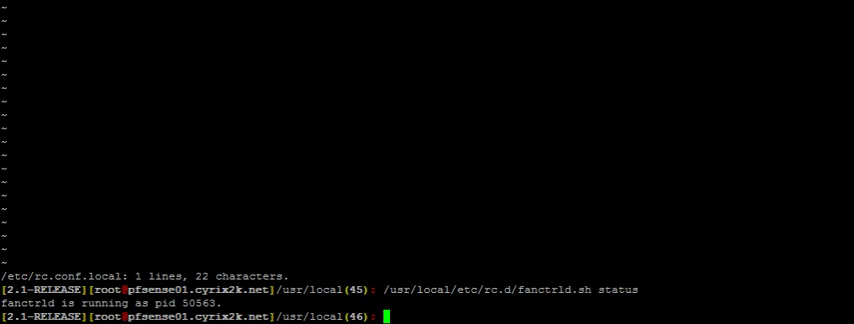
{"action": "type", "text": "/usr/local/etc/rc.d/fanctrld.sh stop"}
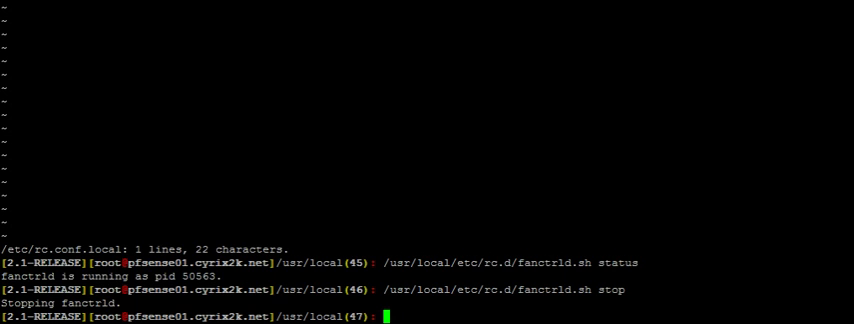
{"action": "type", "text": "/usr/local/etc/rc.d/fanctrld.sh sta"}
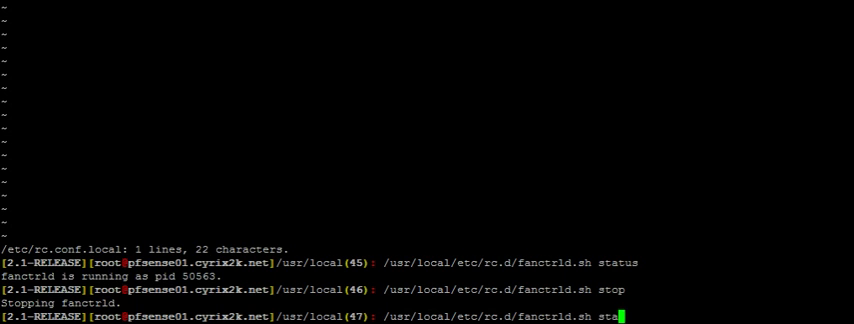